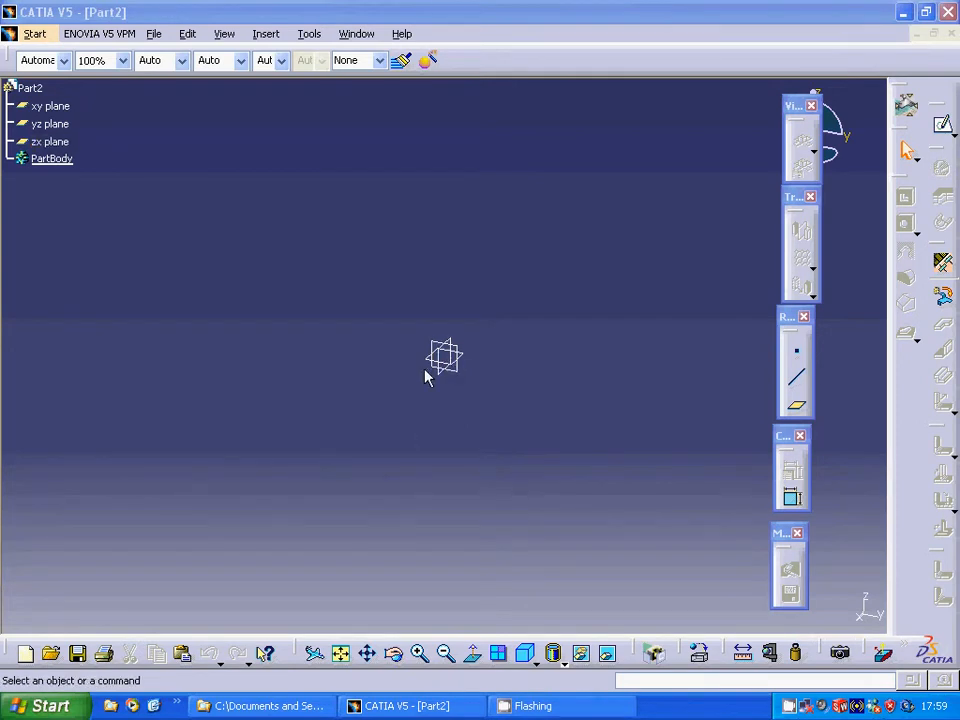
Step: Switch the part to the Generative Sheetmetal Design workbench via the Start menu
{"action": "left_click", "coordinate": [35, 33]}
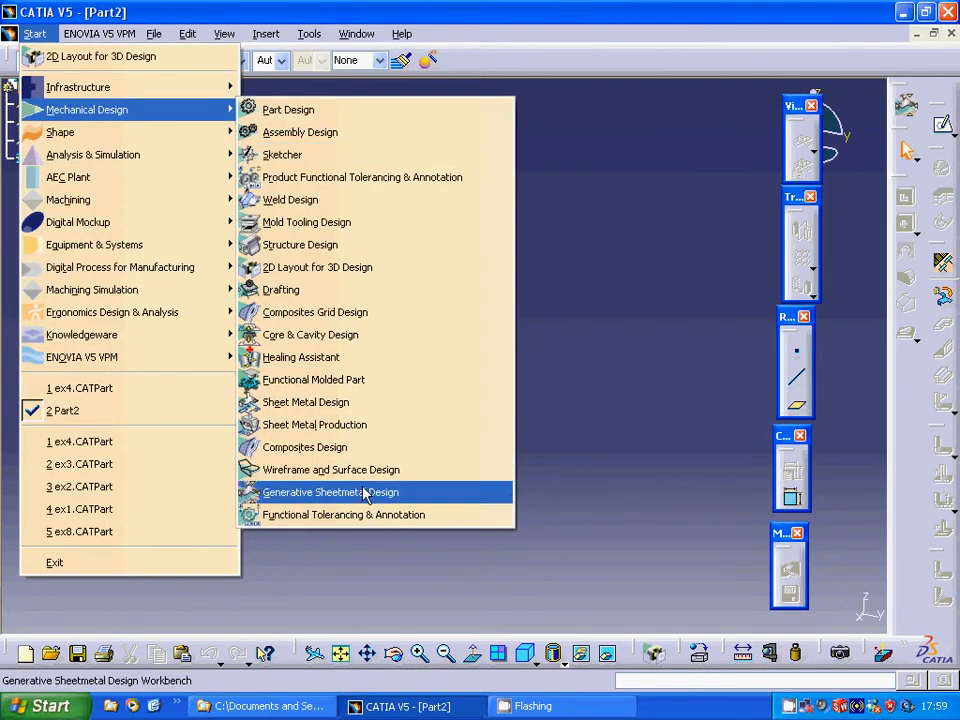
{"action": "left_click", "coordinate": [330, 492]}
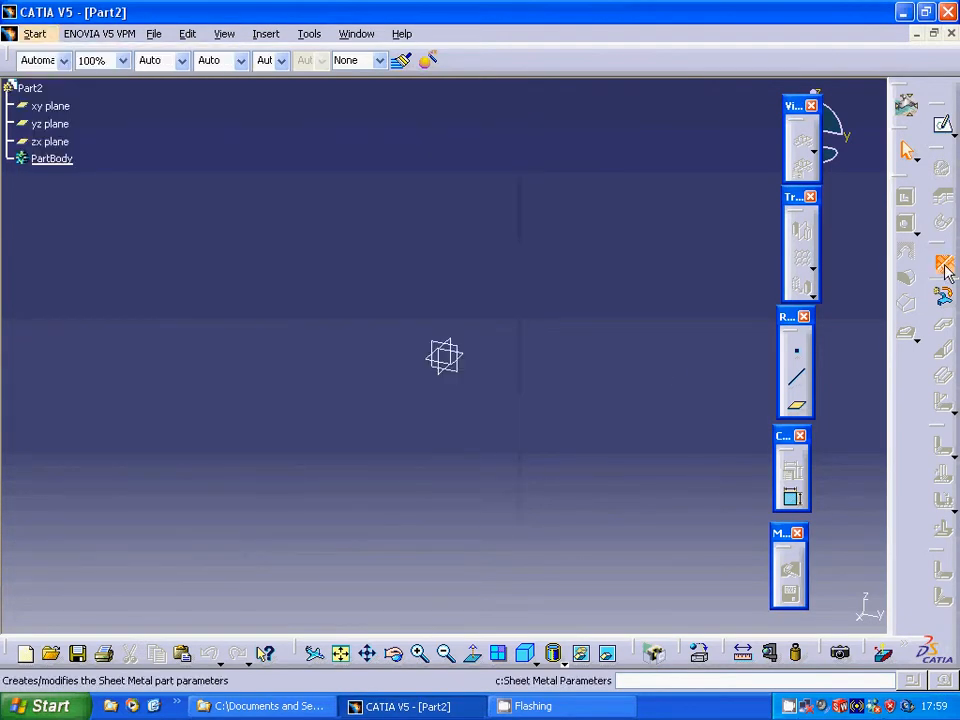
Step: Create Sheet Metal Parameter.1 with 2mm thickness and 4mm default bend radius
{"action": "left_click", "coordinate": [944, 262]}
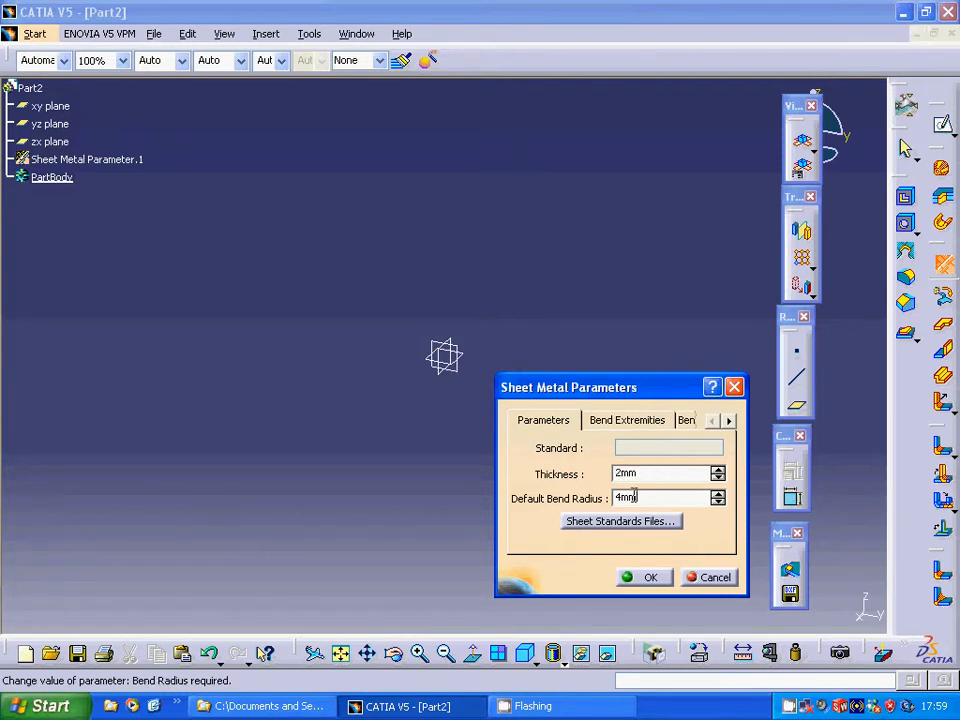
{"action": "type", "text": "6"}
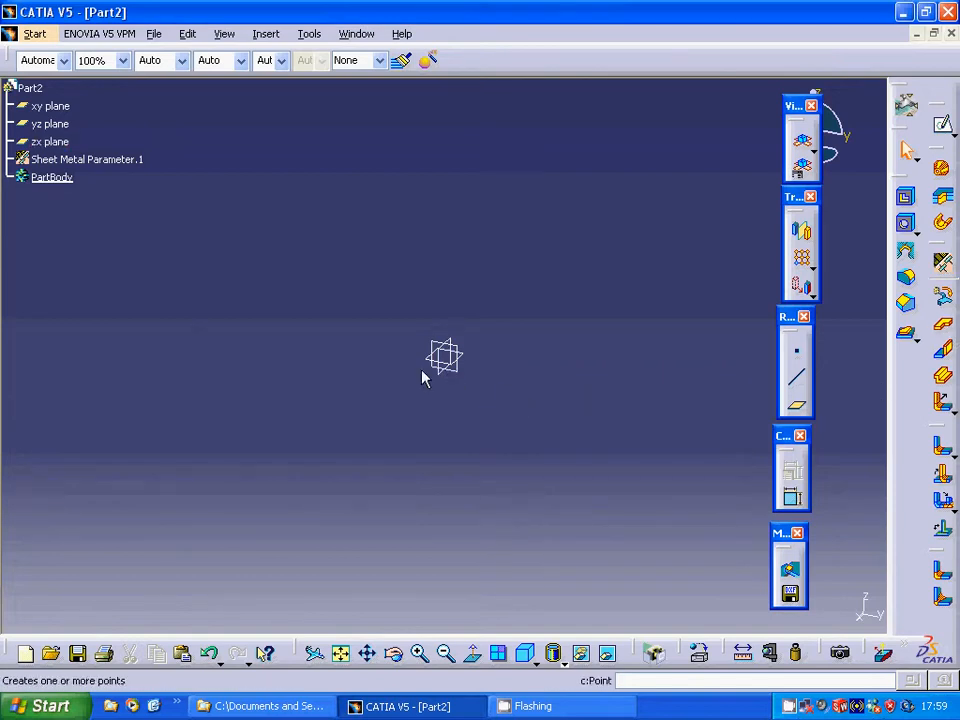
{"action": "left_click", "coordinate": [53, 104]}
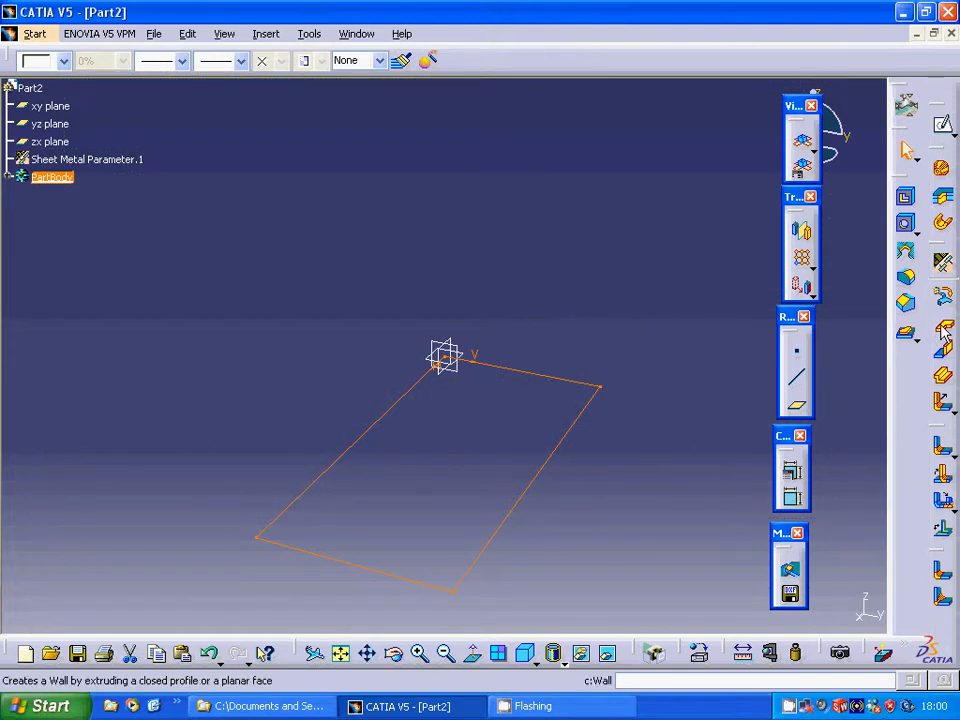
{"action": "mouse_move", "coordinate": [943, 332]}
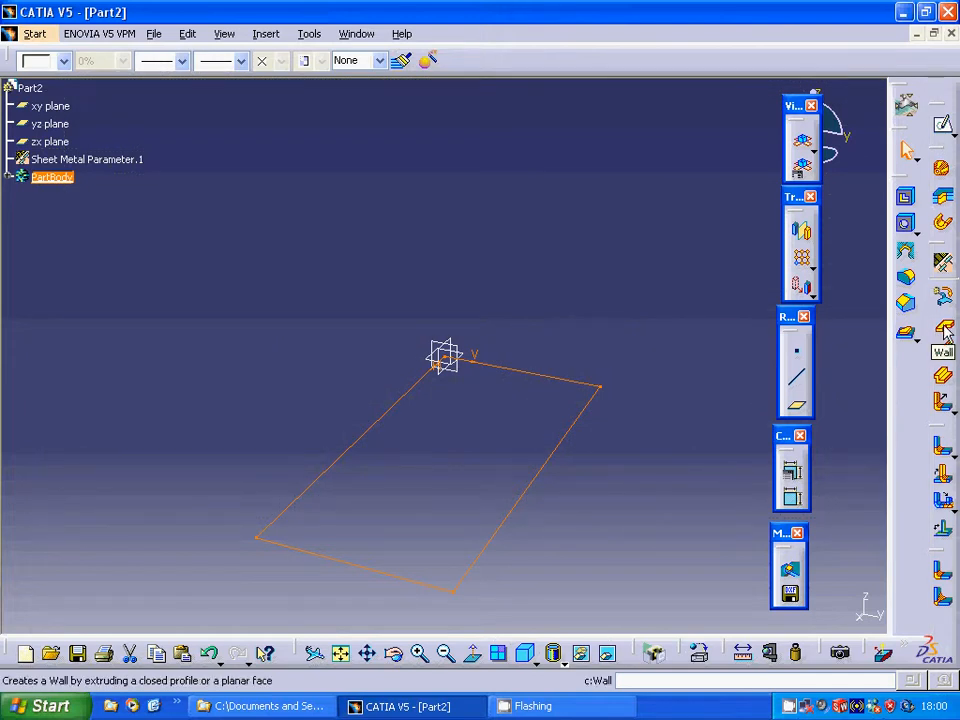
Step: Create a flat wall from Sketch.1 in Wall Definition
{"action": "left_click", "coordinate": [944, 333]}
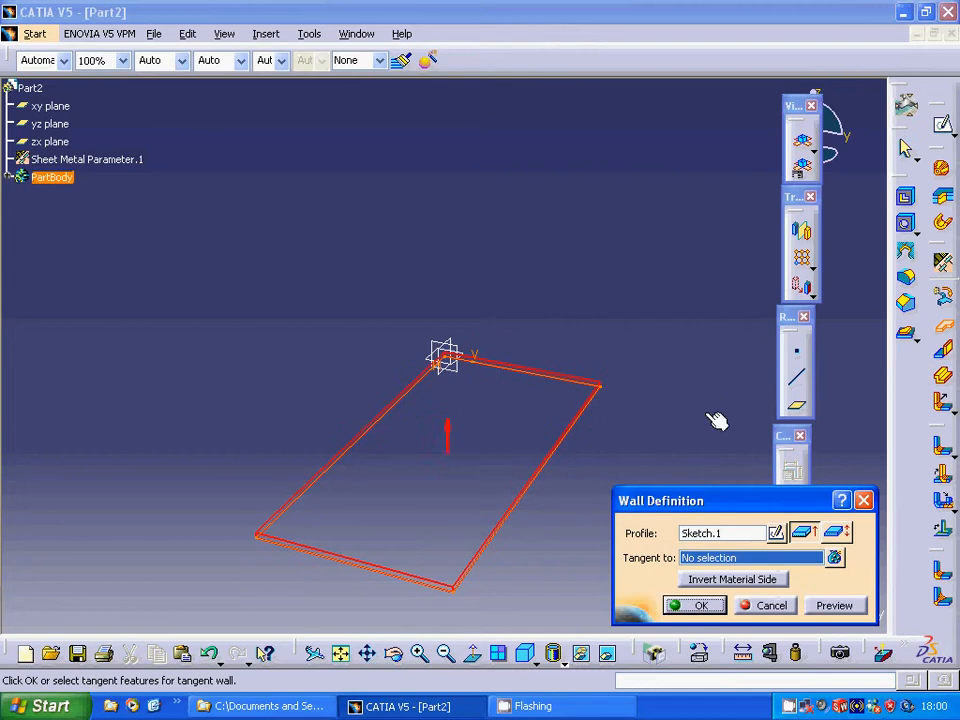
{"action": "mouse_move", "coordinate": [652, 613]}
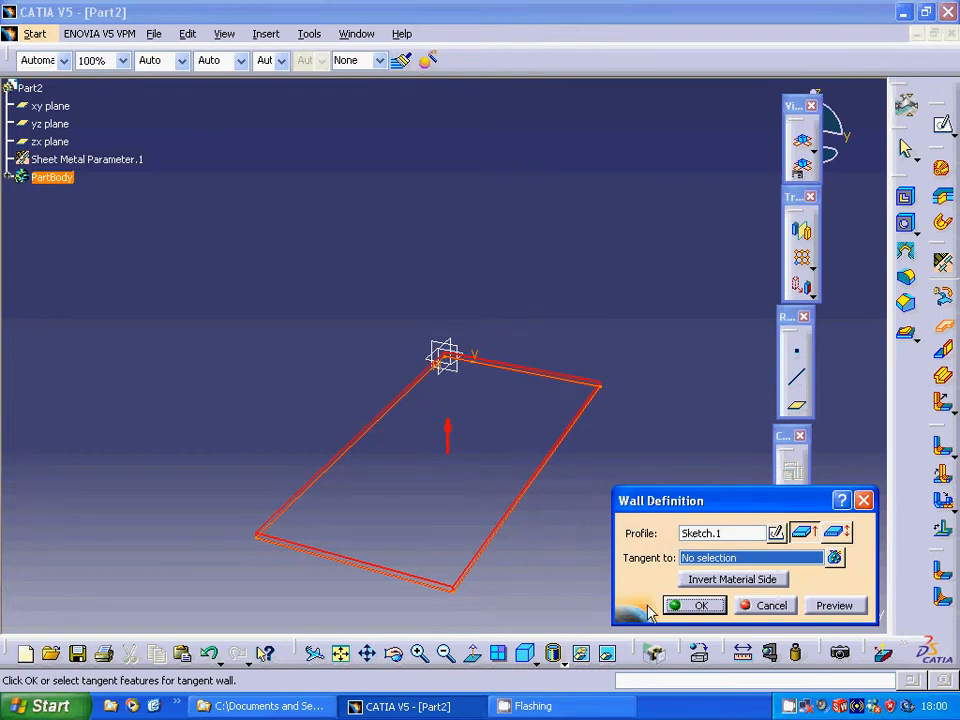
{"action": "left_click", "coordinate": [698, 605]}
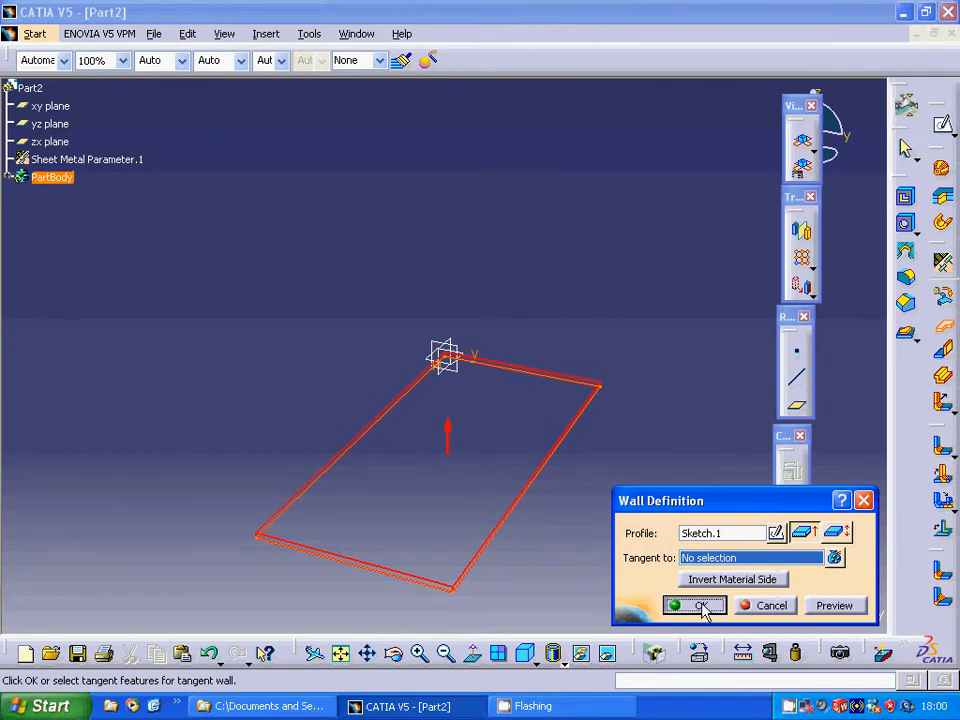
{"action": "left_click", "coordinate": [696, 606]}
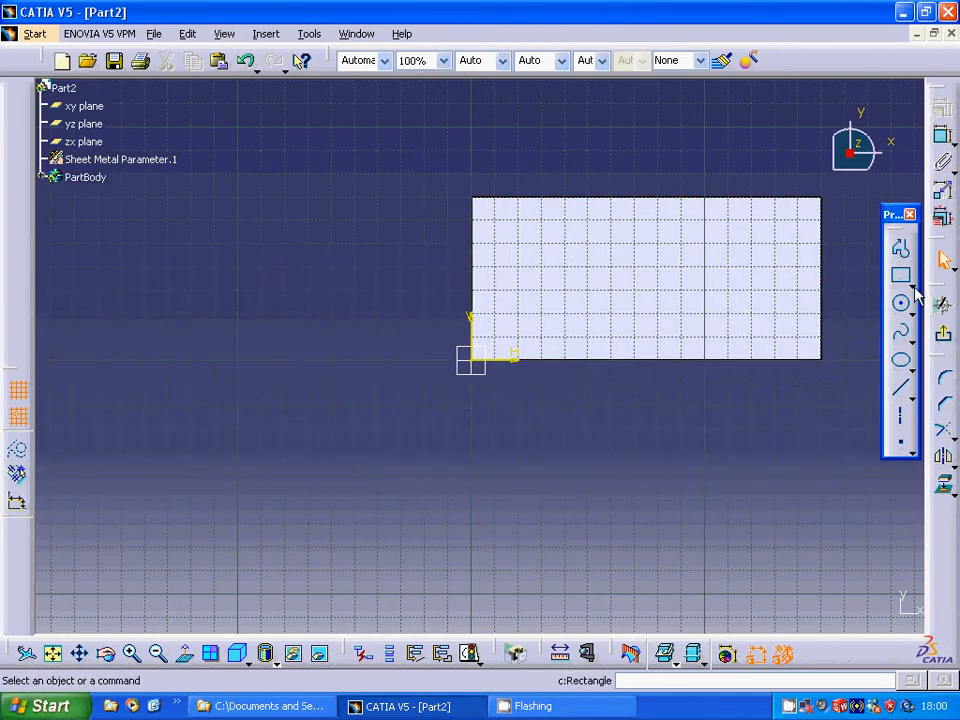
Step: Draw a rectangle on the plate's top face for the first stamp
{"action": "left_click", "coordinate": [892, 272]}
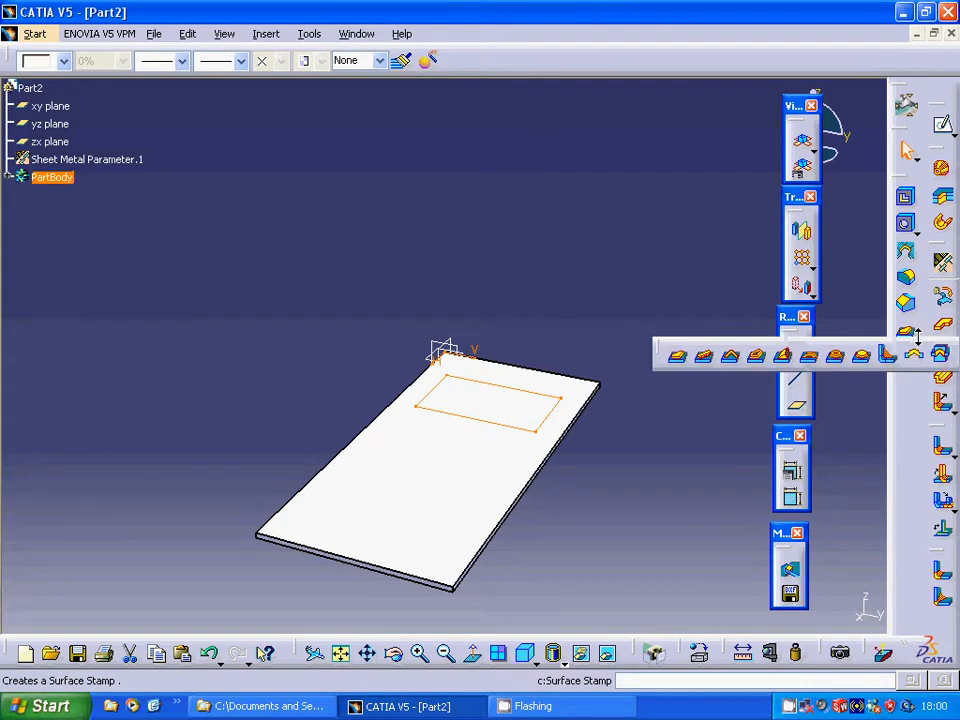
{"action": "mouse_move", "coordinate": [681, 357]}
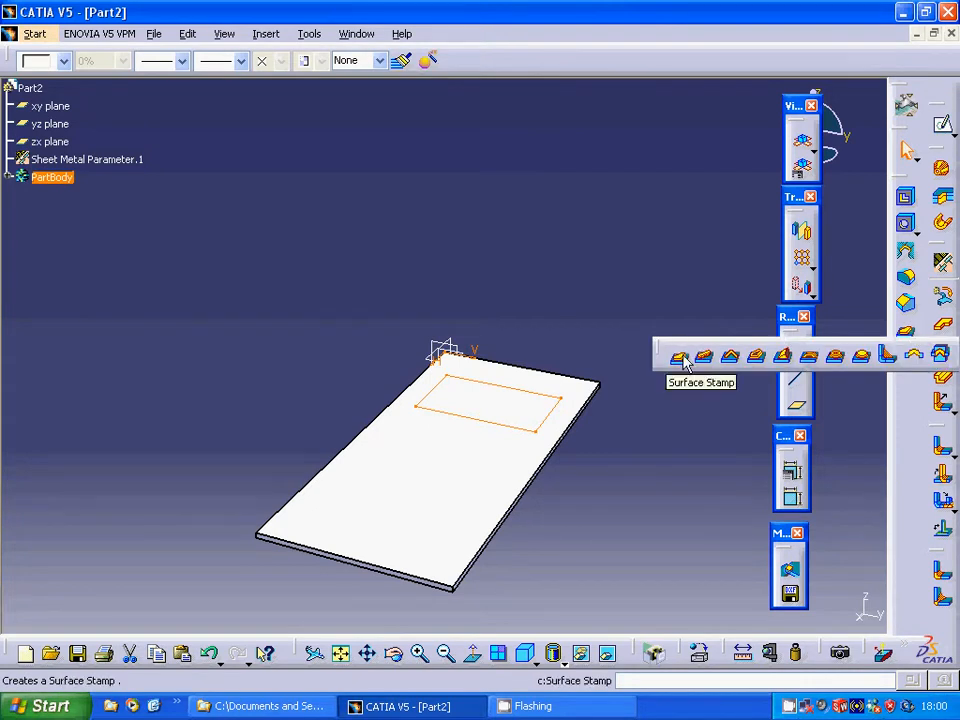
Step: Create a 20mm-high surface stamp from Sketch.2, previewing before confirming
{"action": "left_click", "coordinate": [681, 356]}
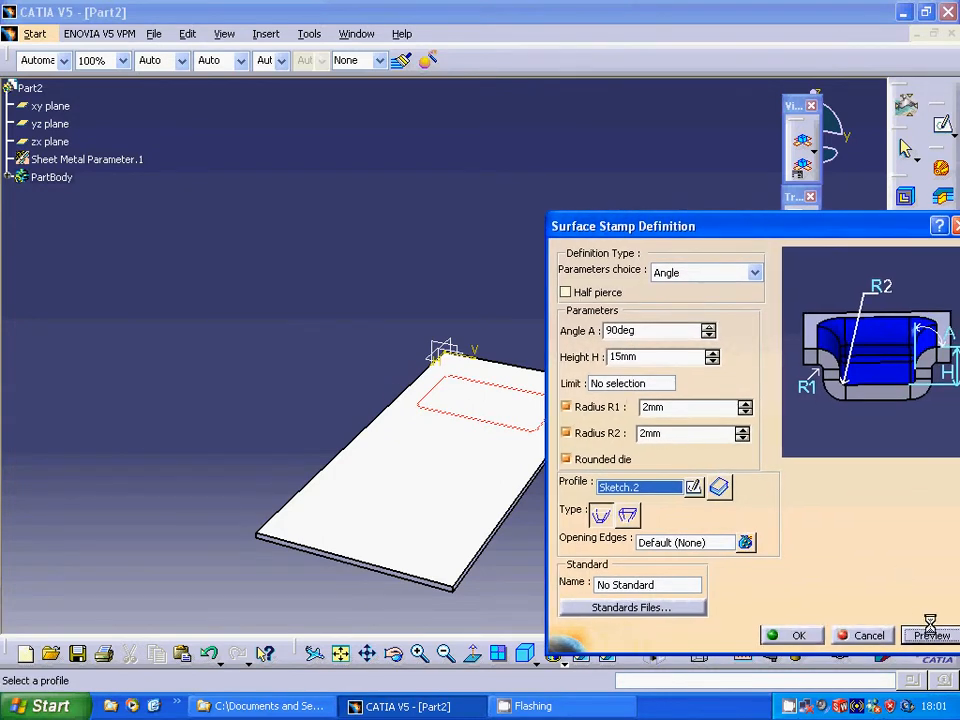
{"action": "left_click", "coordinate": [930, 635]}
{"action": "type", "text": "2"}
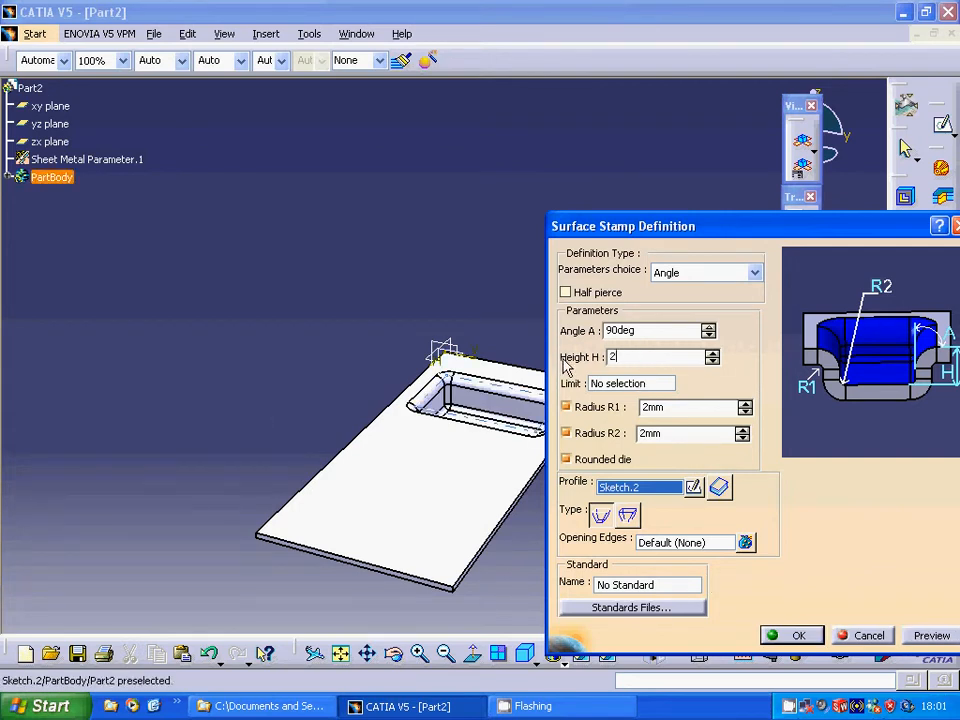
{"action": "type", "text": "0"}
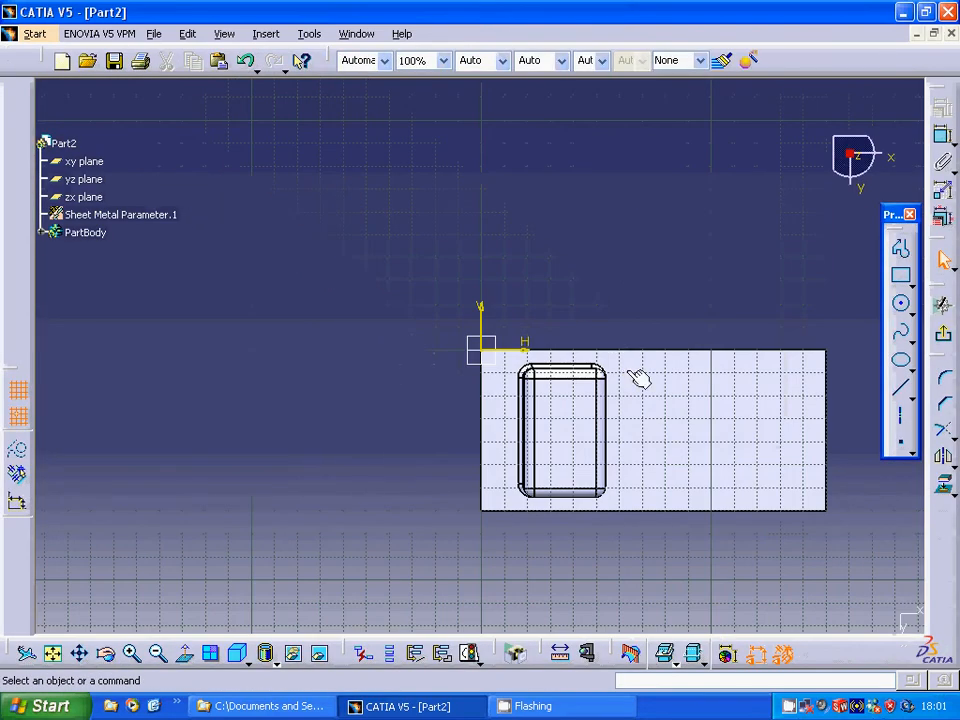
Step: Draw a second rectangle on the plate beside the first stamp
{"action": "left_click", "coordinate": [893, 277]}
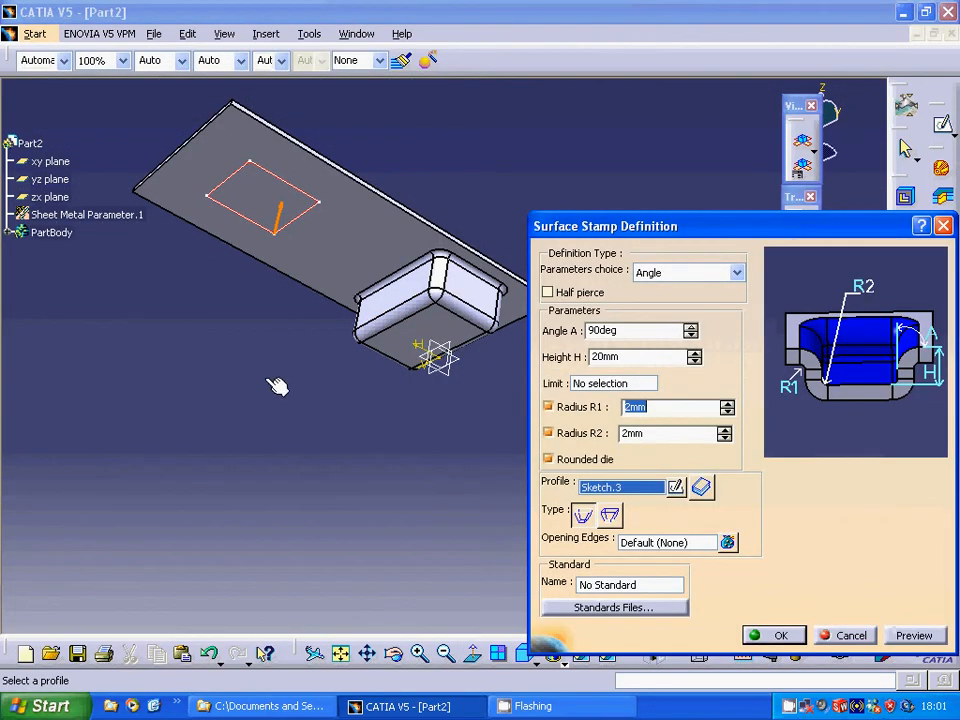
{"action": "mouse_move", "coordinate": [657, 392]}
{"action": "type", "text": "1"}
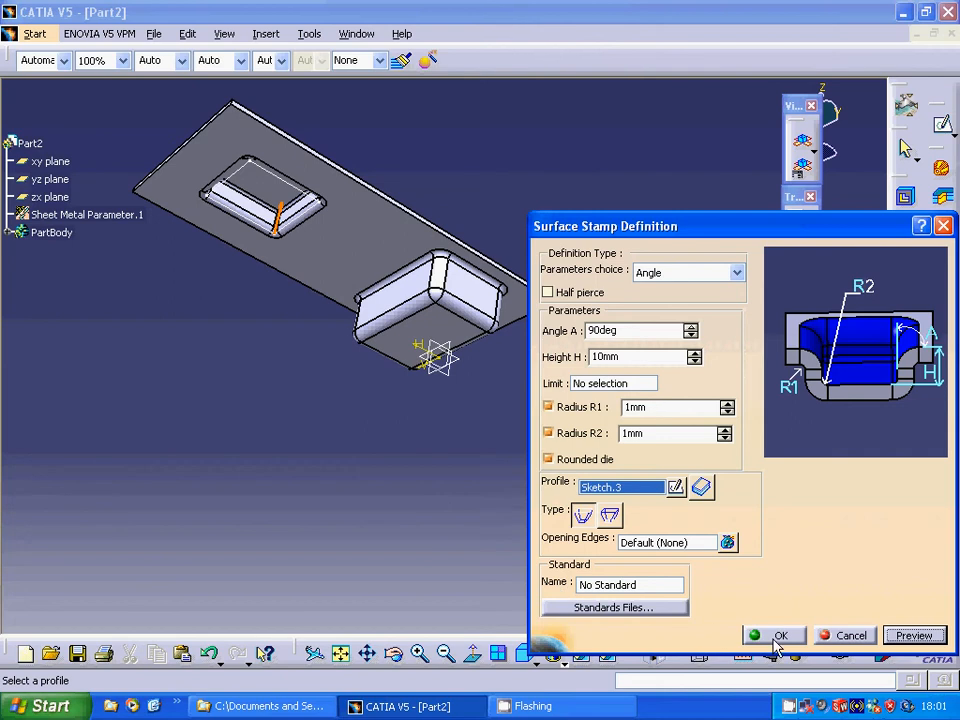
Step: Confirm the 10mm surface stamp from Sketch.3 with R1 and R2 of 1mm
{"action": "left_click", "coordinate": [781, 635]}
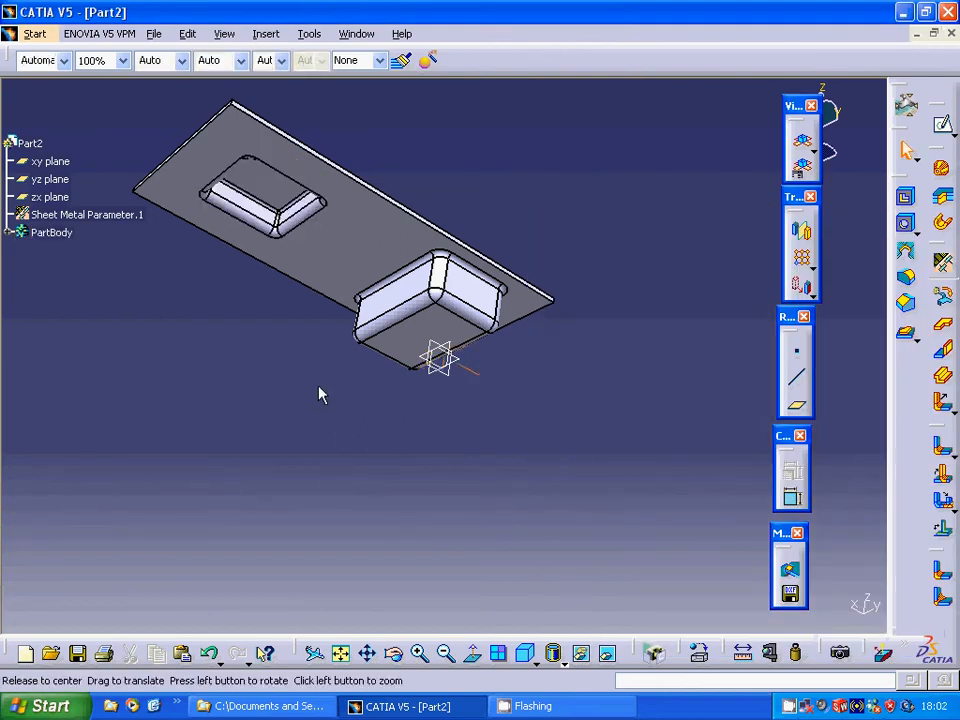
{"action": "left_click_drag", "start_coordinate": [320, 394], "coordinate": [444, 544]}
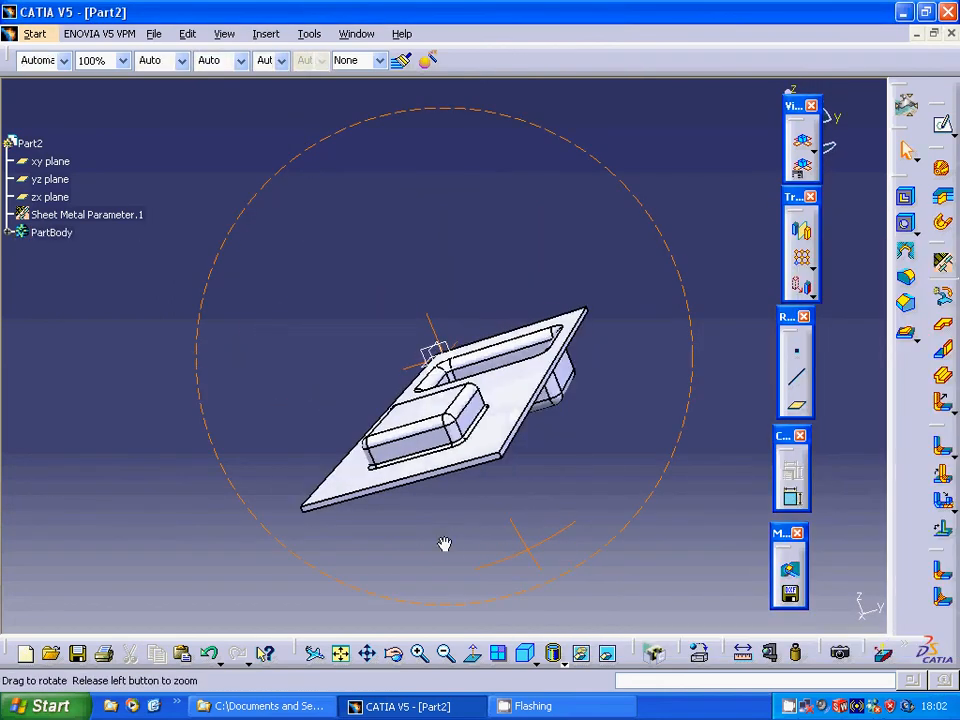
{"action": "left_click_drag", "start_coordinate": [445, 543], "coordinate": [470, 490]}
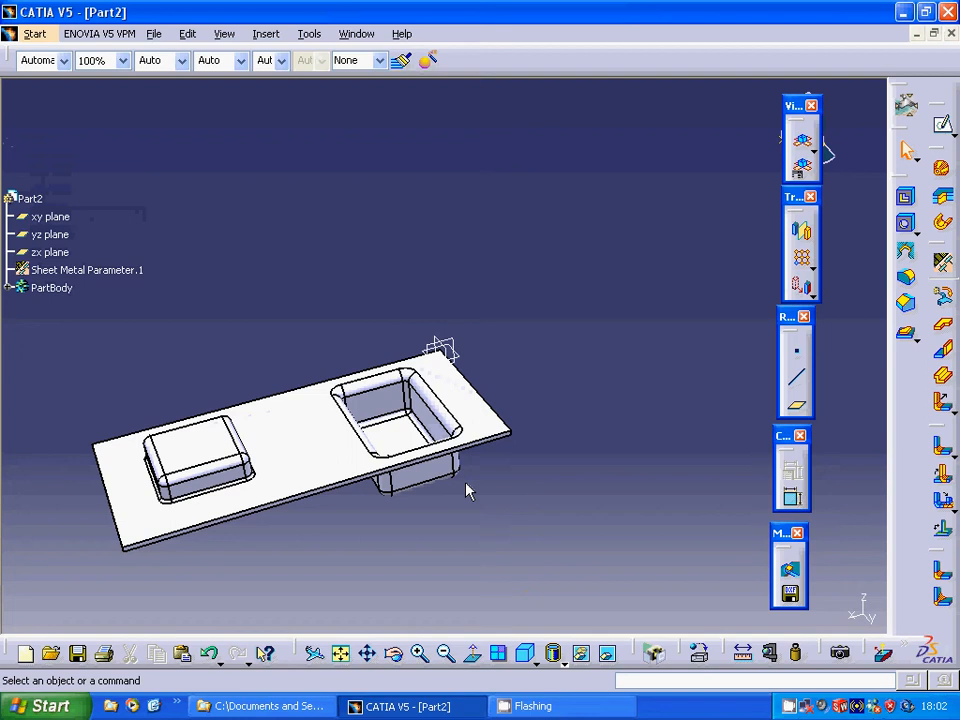
{"action": "mouse_move", "coordinate": [382, 298]}
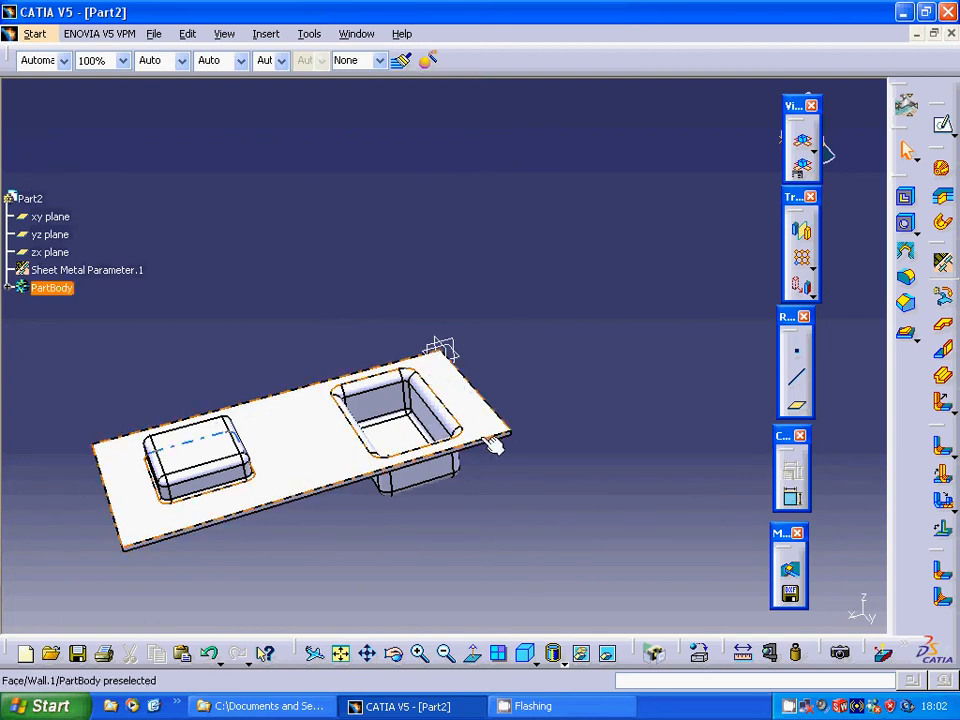
{"action": "mouse_move", "coordinate": [525, 447]}
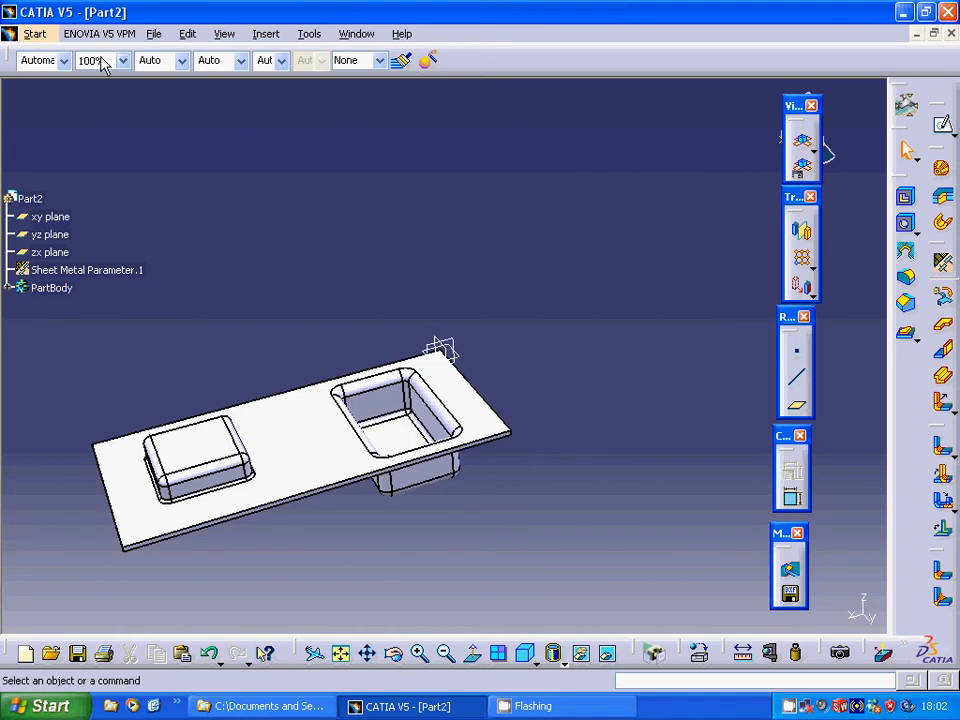
{"action": "left_click", "coordinate": [38, 32]}
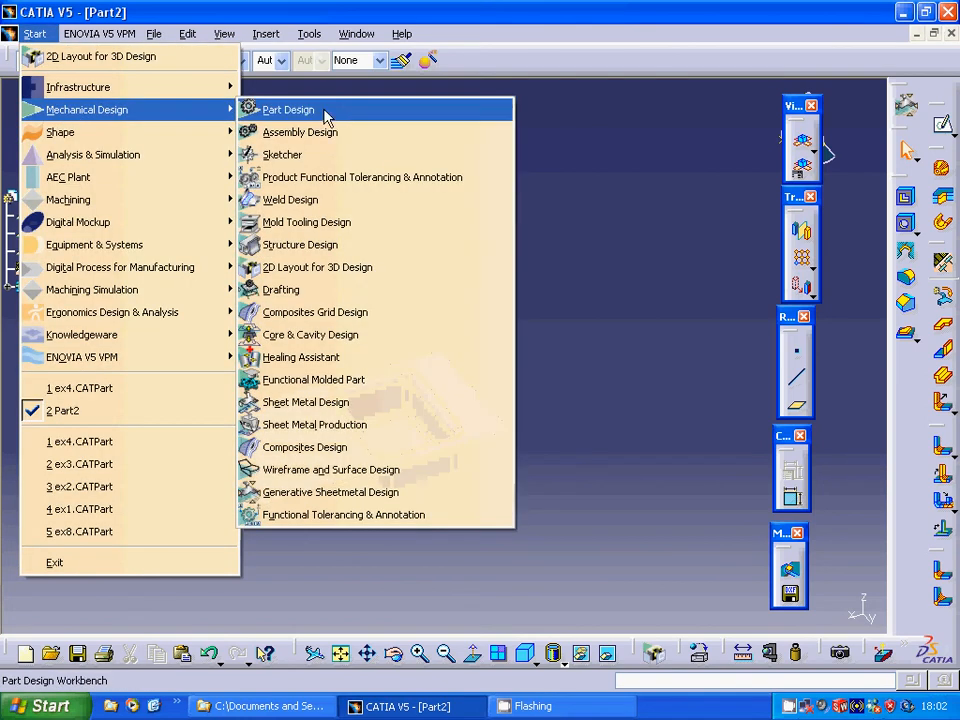
{"action": "left_click", "coordinate": [288, 109]}
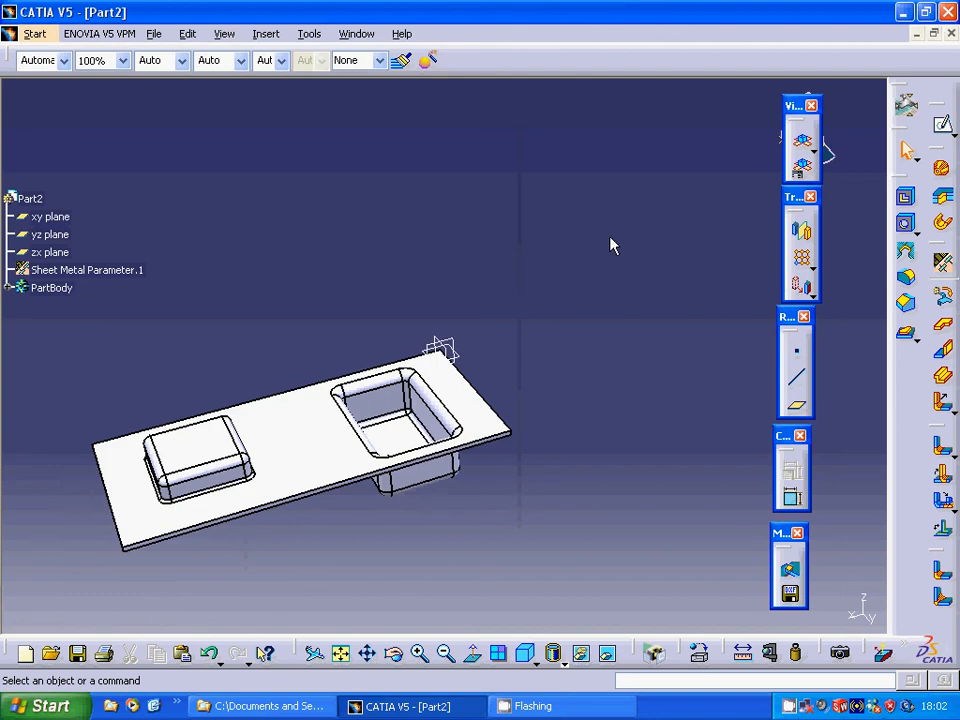